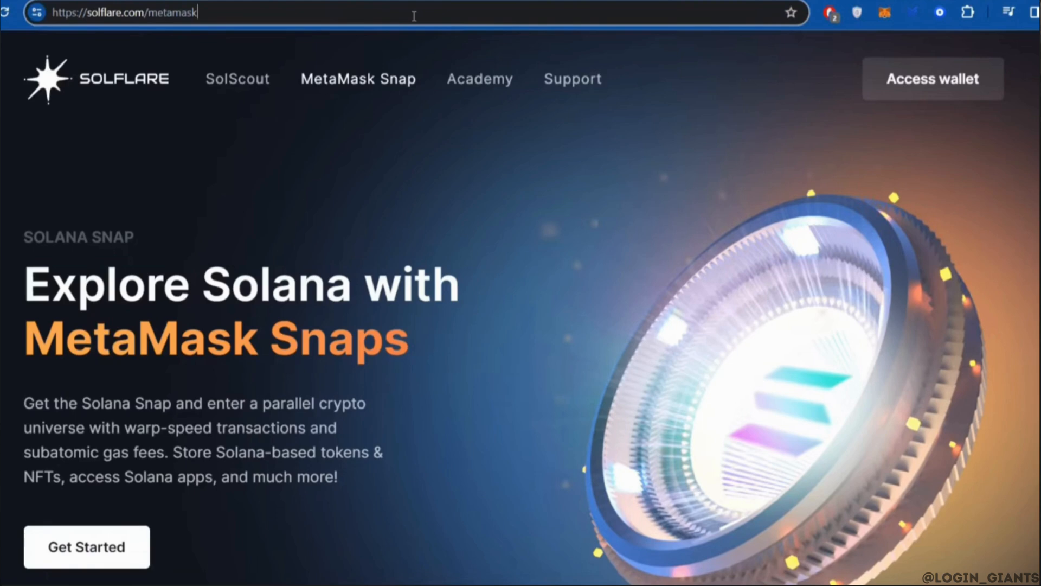
Step: Scroll down the solflare.com/metamask page to reach the Get Started button
scroll("down", 3)
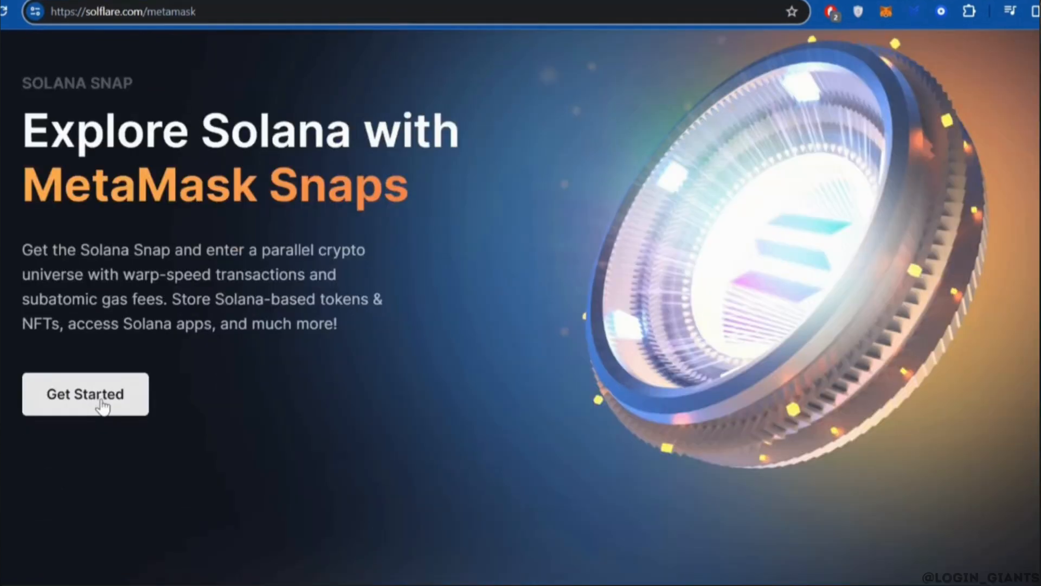
Step: Start the Solana Snap setup and continue past the intro screens to 'Are You Ready to Explore Solana?'
left_click(85, 393)
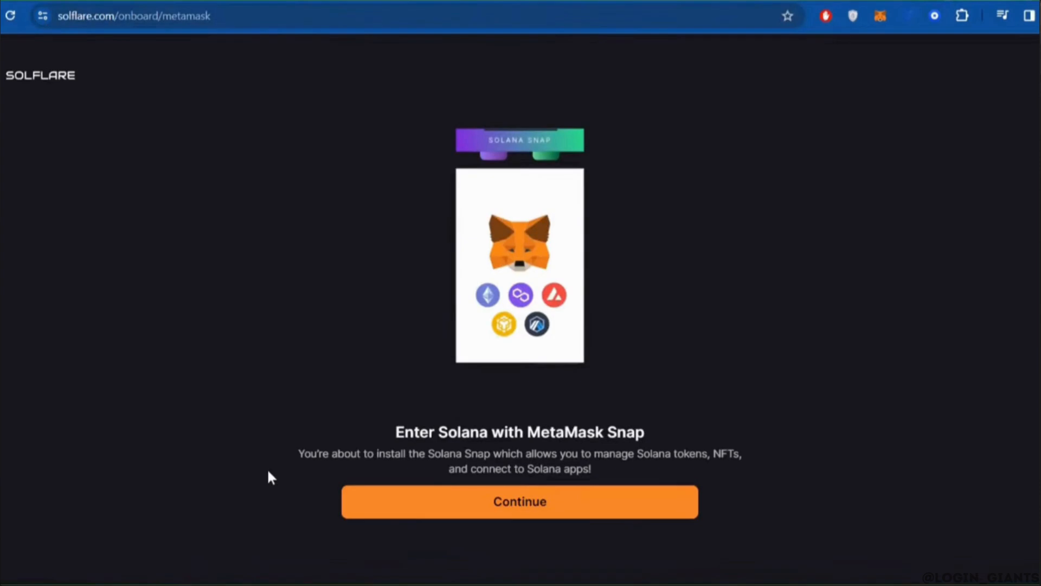
left_click(519, 501)
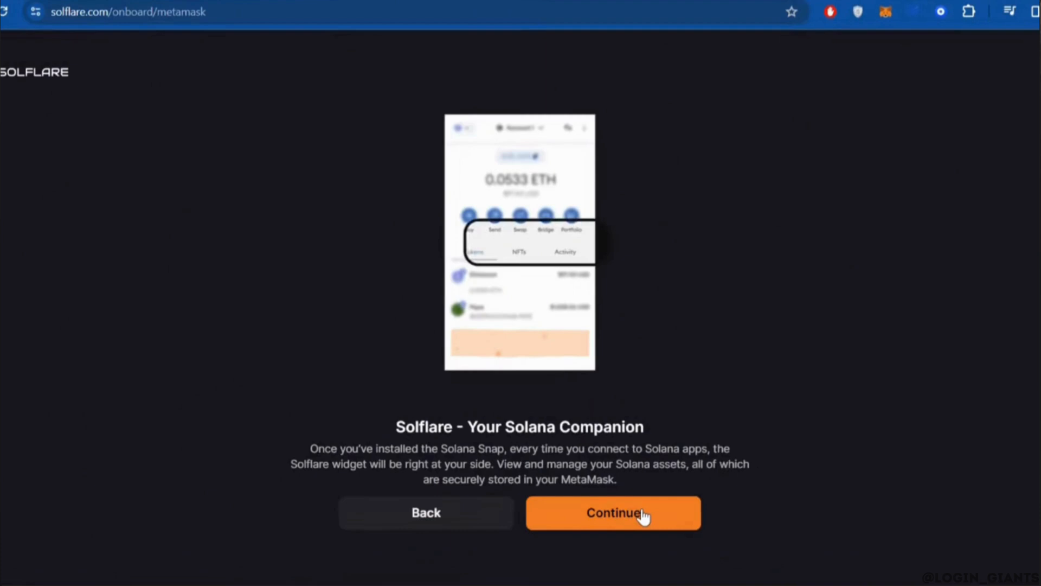
left_click(611, 512)
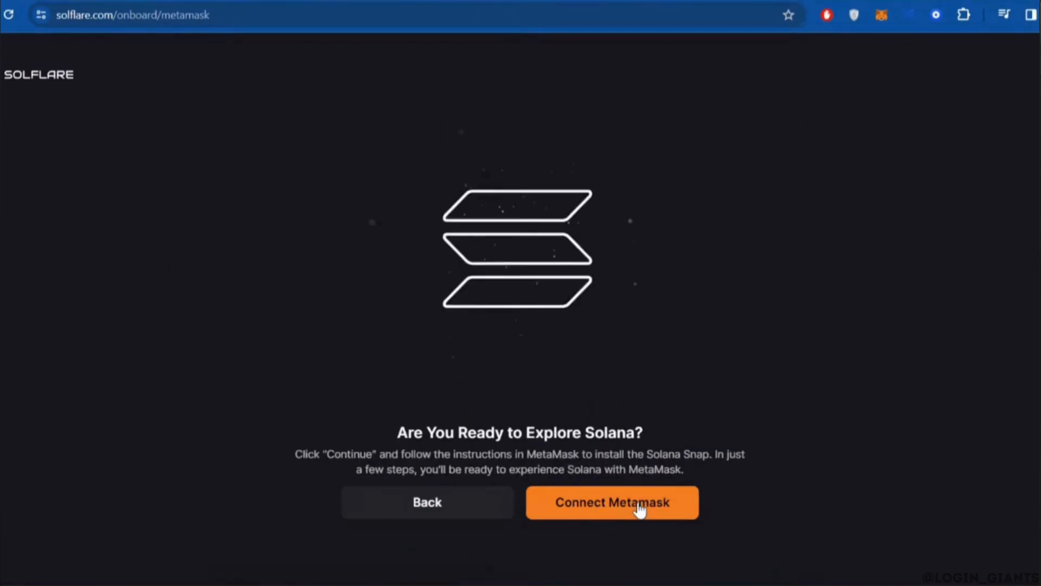
Step: Connect MetaMask, unlock the wallet with its password, and accept the third-party software notice
left_click(611, 502)
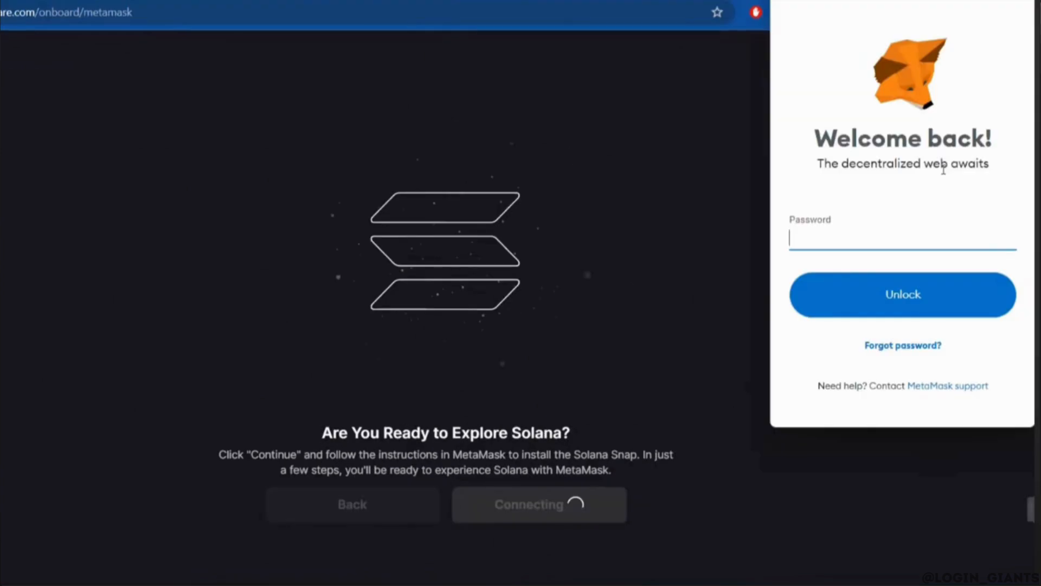
left_click(902, 294)
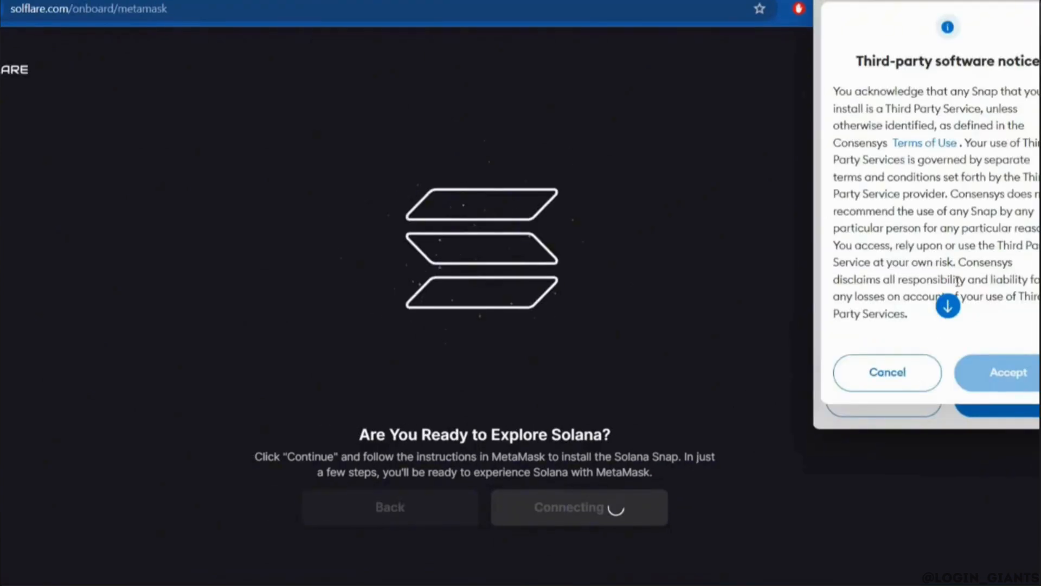
left_click(1009, 372)
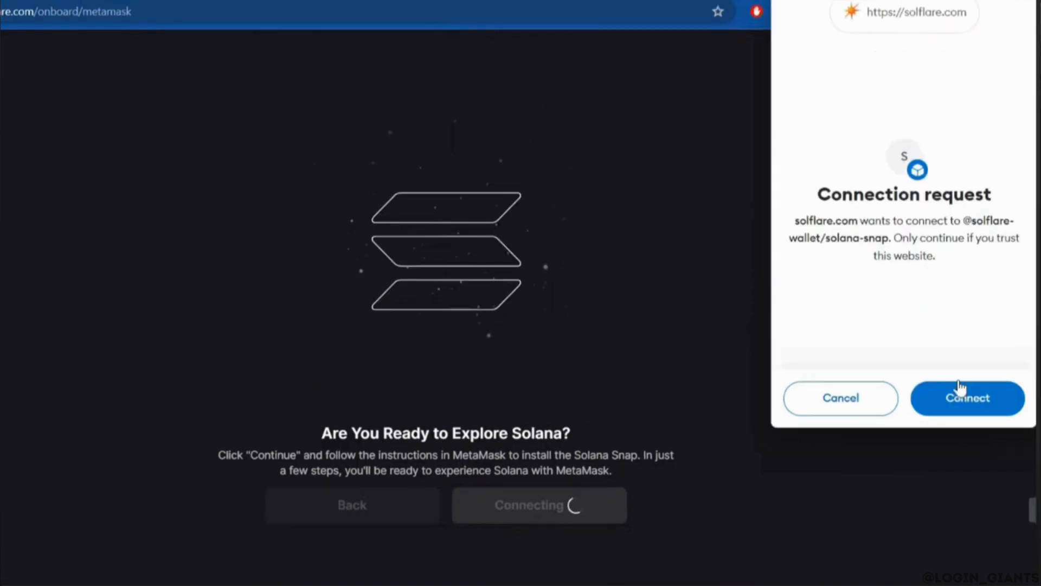
Step: Approve solflare.com's connection, install the Solana Wallet Snap with its permissions, and acknowledge installation complete
left_click(968, 398)
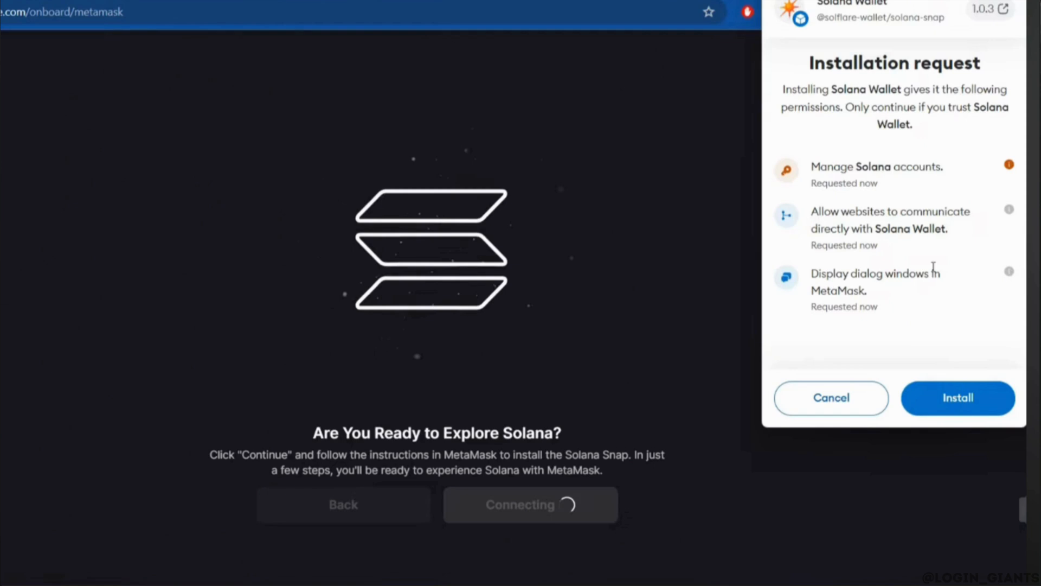
left_click(958, 398)
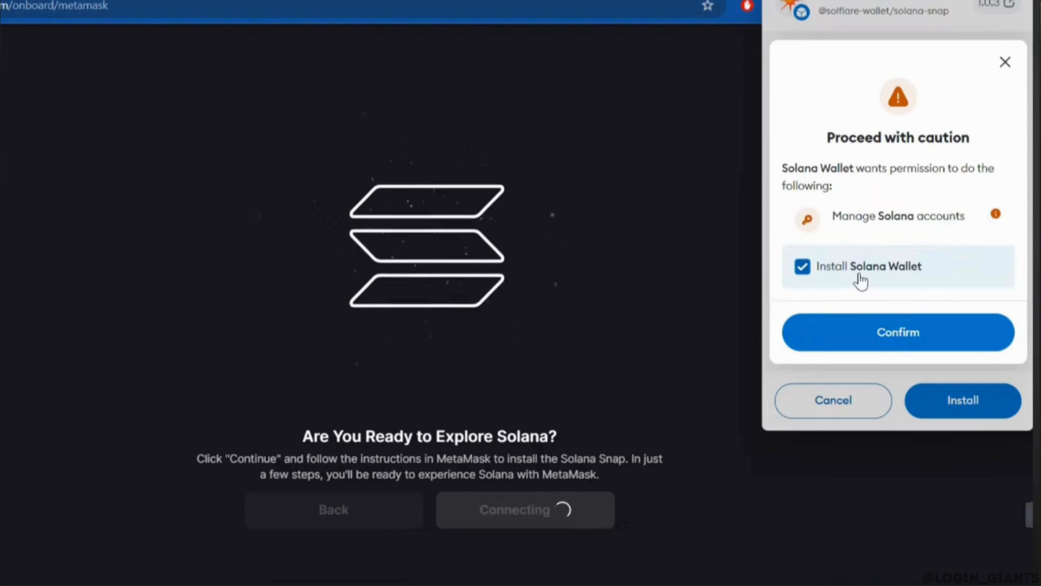
left_click(962, 400)
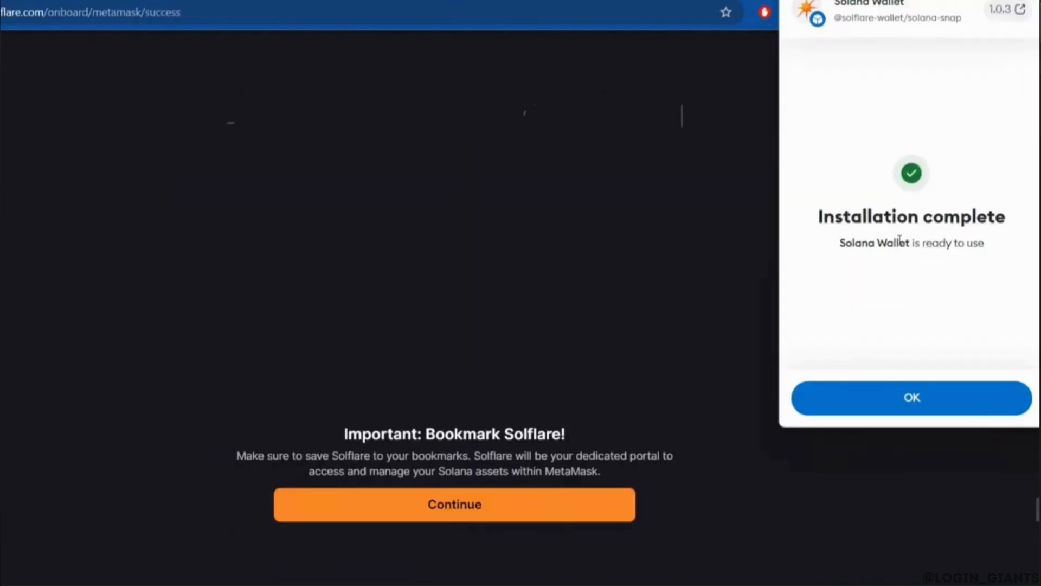
left_click(911, 397)
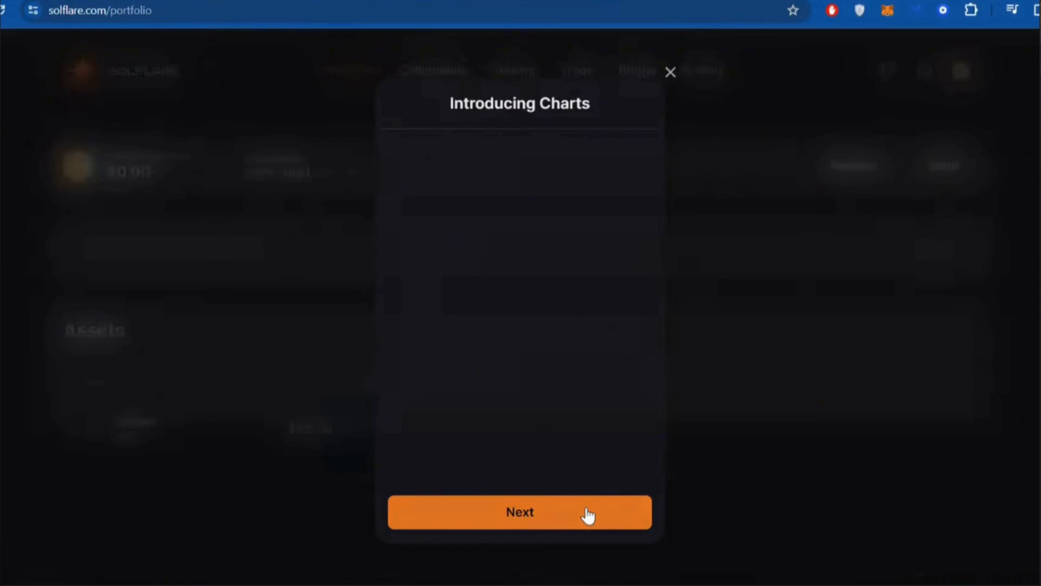